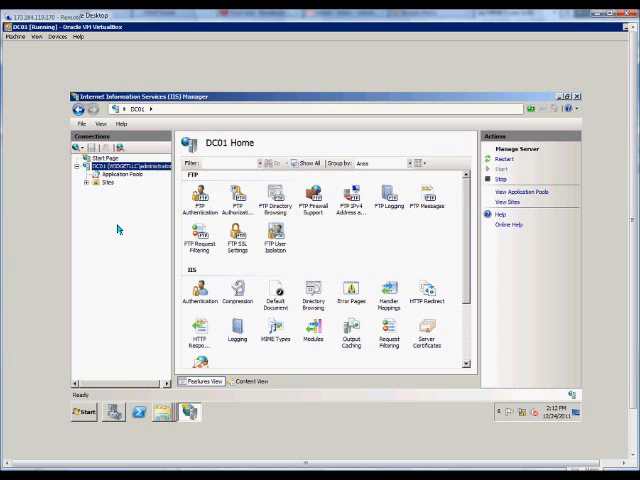
{"action": "mouse_move", "coordinate": [112, 222]}
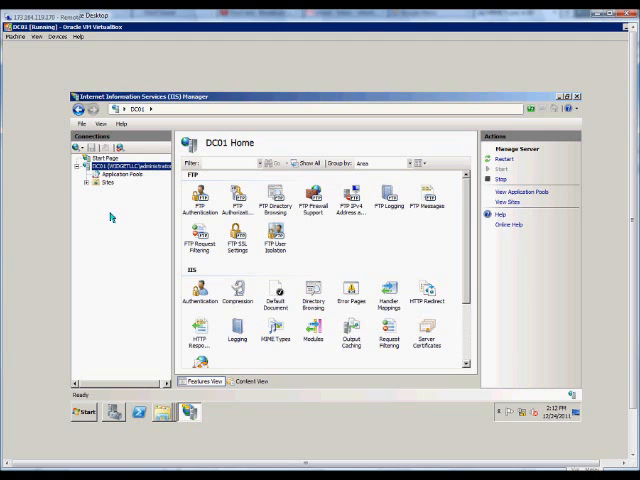
{"action": "mouse_move", "coordinate": [120, 152]}
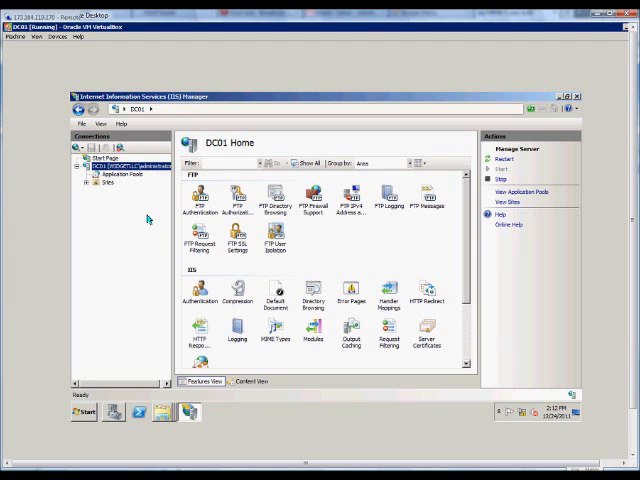
{"action": "mouse_move", "coordinate": [144, 210]}
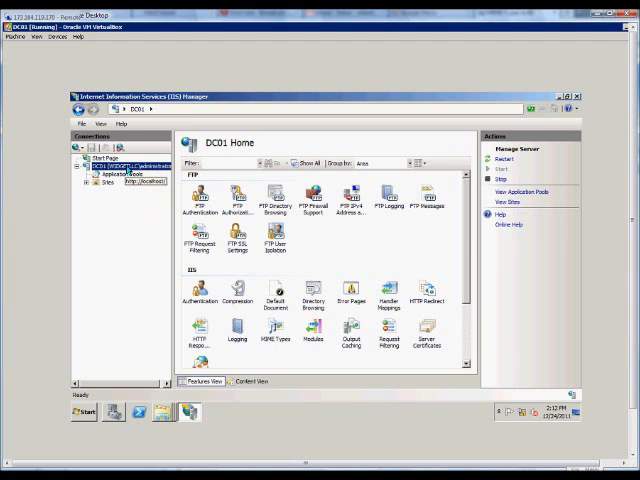
- Show the DC01 server's Server Certificates page listing its existing certificates
{"action": "left_click", "coordinate": [428, 338]}
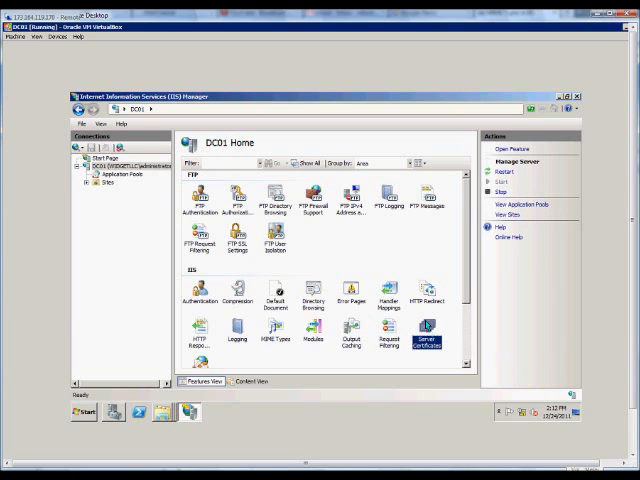
{"action": "double_click", "coordinate": [428, 338]}
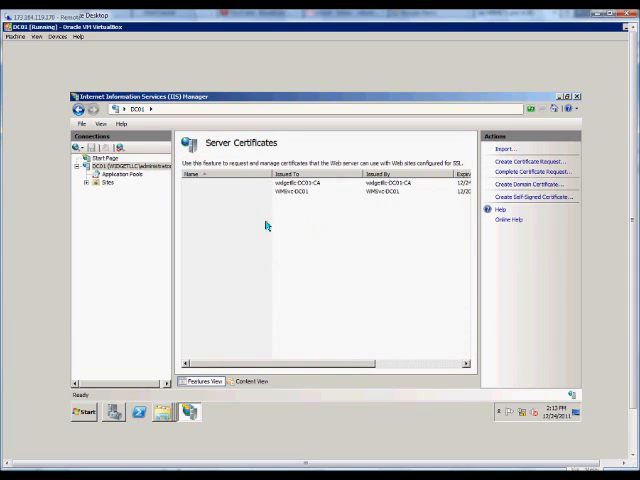
- Launch the Certification Authority console from Start > Administrative Tools
{"action": "left_click", "coordinate": [82, 412]}
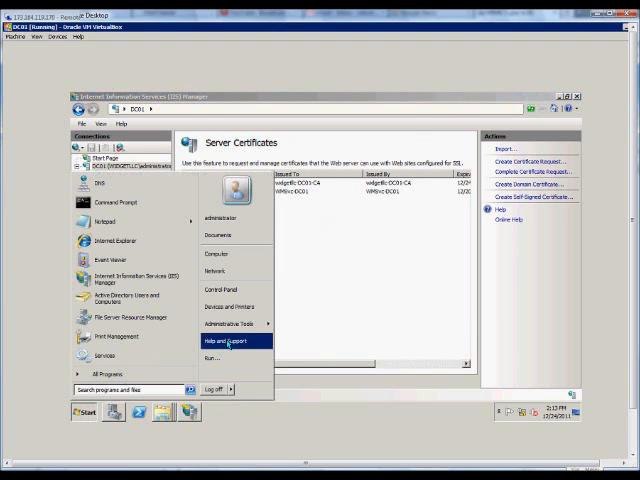
{"action": "left_click", "coordinate": [228, 324]}
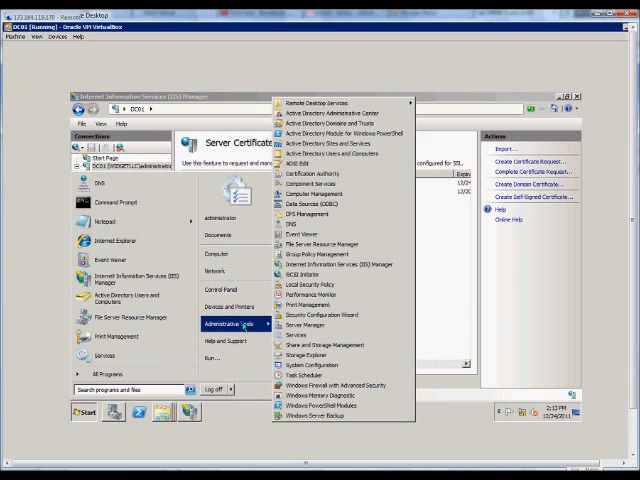
{"action": "mouse_move", "coordinate": [316, 324]}
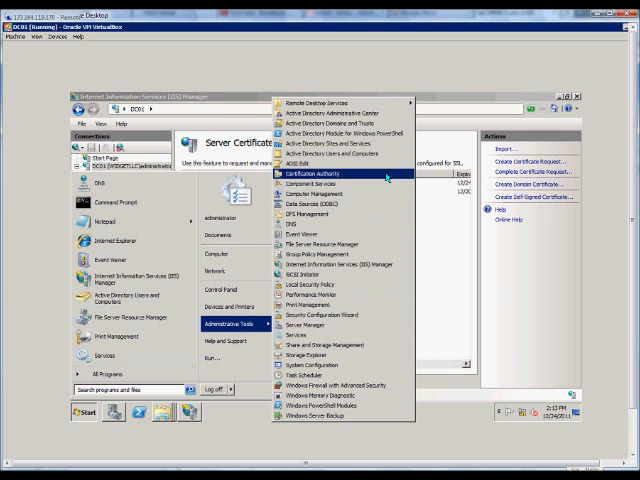
{"action": "left_click", "coordinate": [260, 224]}
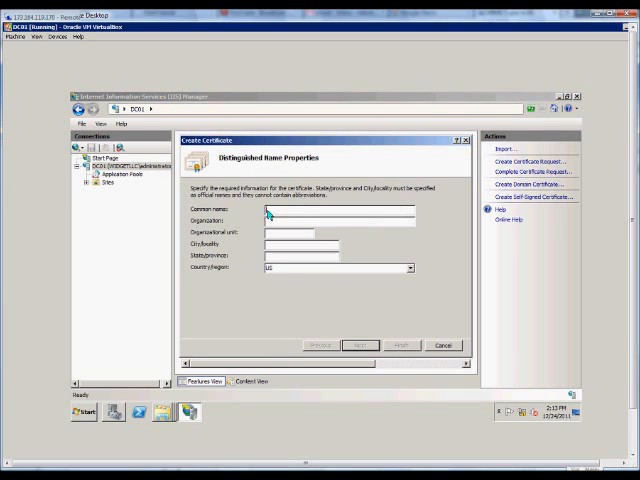
- Fill the distinguished name: common name and organization Test, city Portland, state OR
{"action": "type", "text": "Test"}
{"action": "left_click", "coordinate": [290, 232]}
{"action": "type", "text": "IT"}
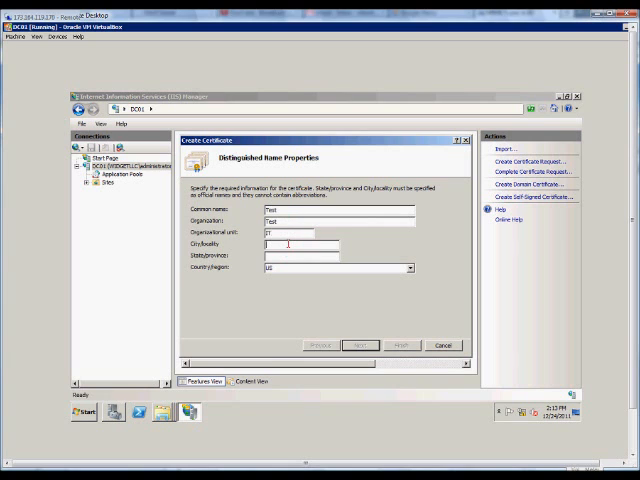
{"action": "type", "text": "Portland"}
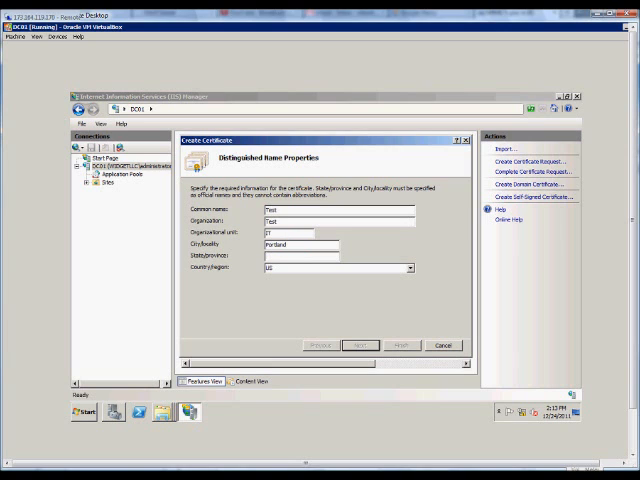
{"action": "type", "text": "OR"}
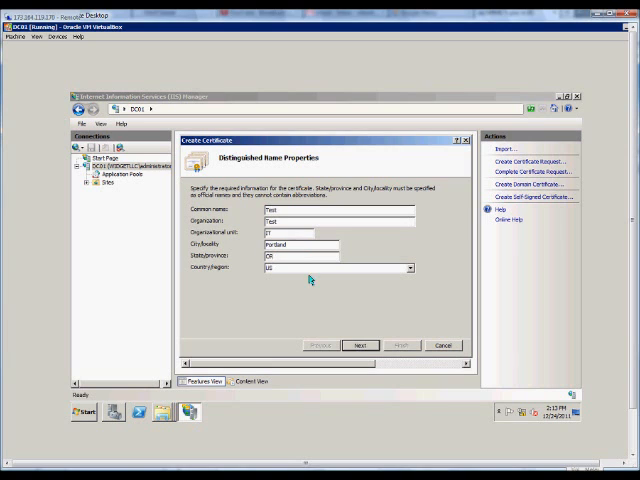
- Choose the local Certification Authority as issuer, name the certificate Test1 and finish creating it
{"action": "left_click", "coordinate": [360, 344]}
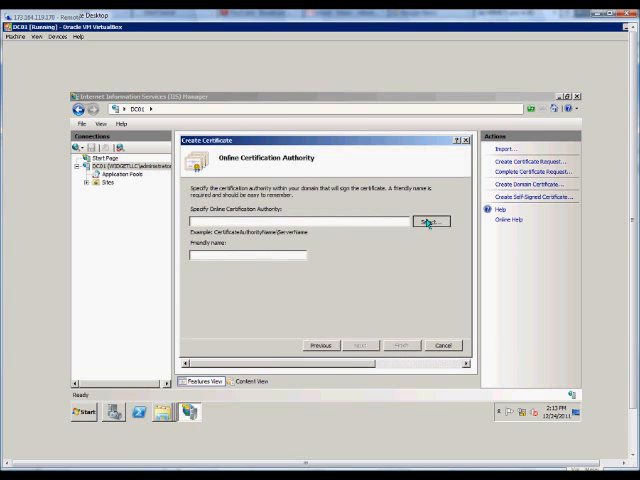
{"action": "left_click", "coordinate": [430, 222]}
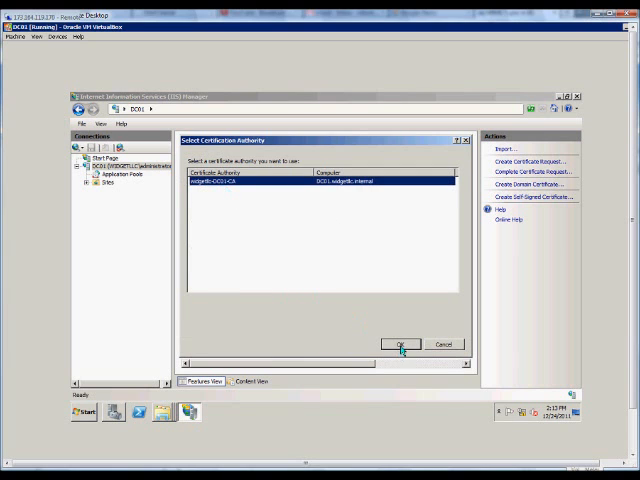
{"action": "left_click", "coordinate": [402, 344]}
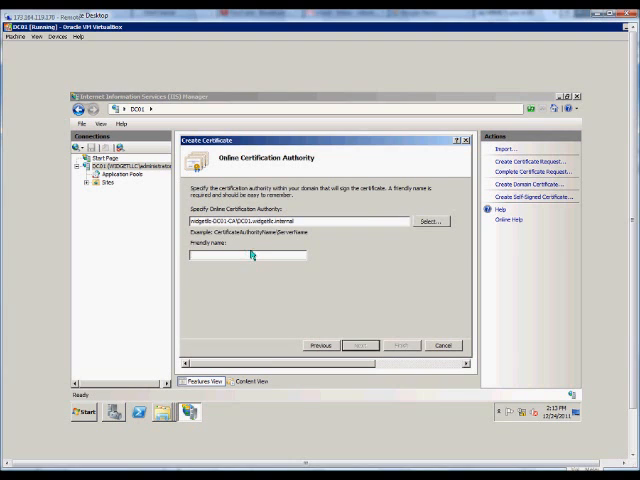
{"action": "type", "text": "Test1"}
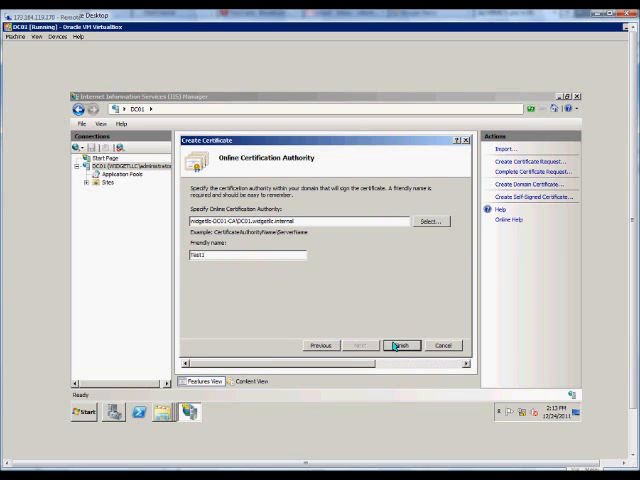
{"action": "left_click", "coordinate": [396, 344]}
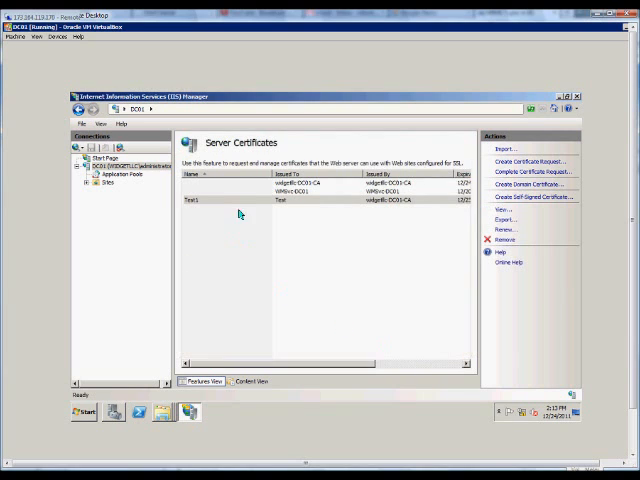